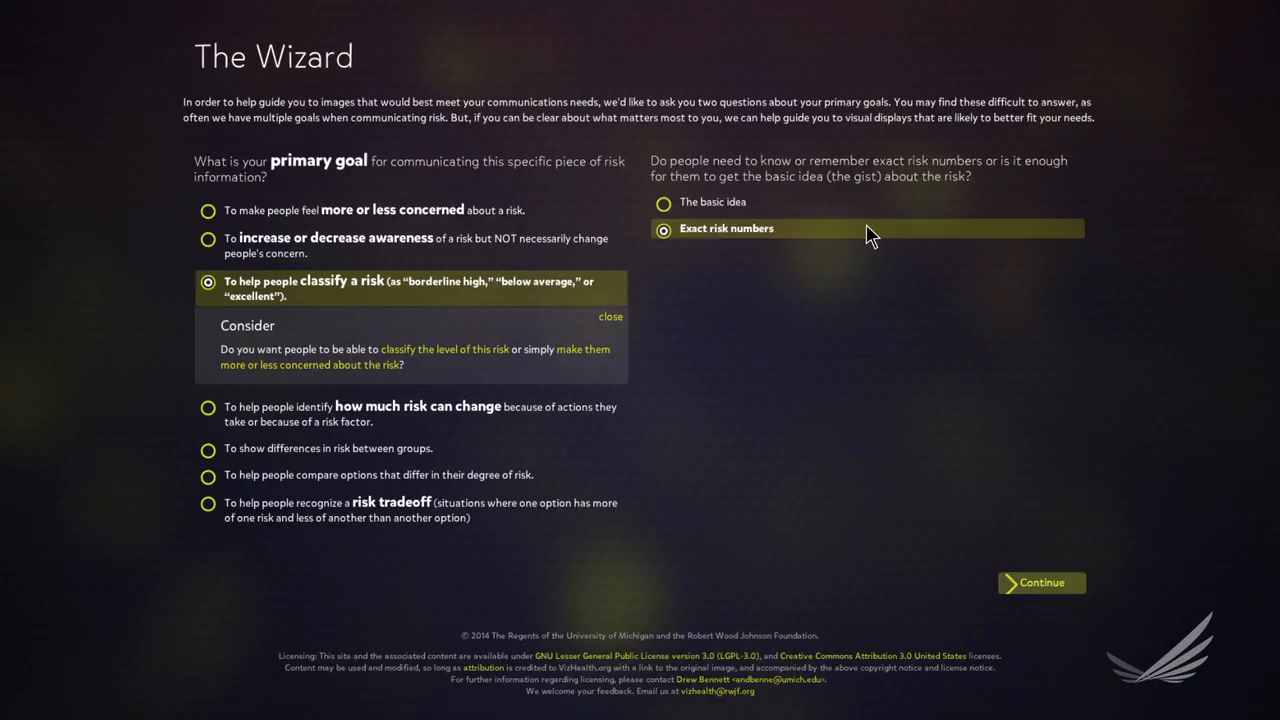
- Submit the wizard with 'classify a risk' and 'Exact risk numbers' to show matching visualization examples
left_click(1040, 582)
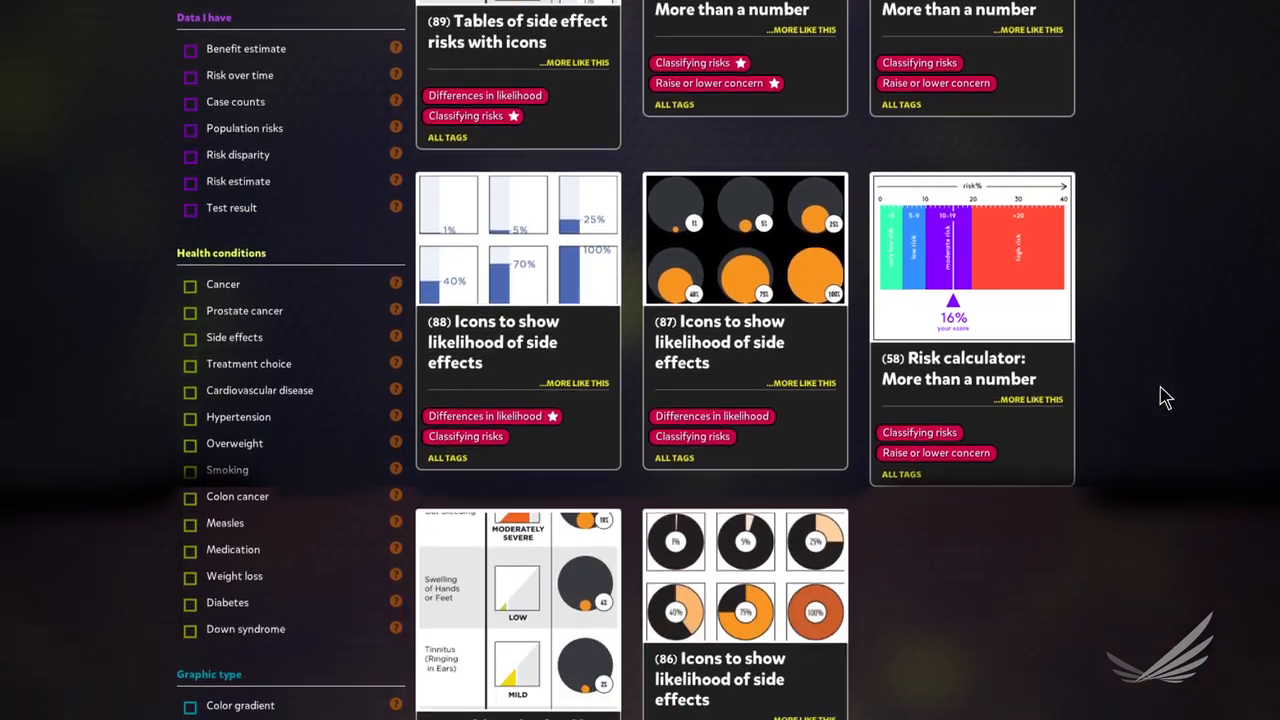
scroll("down", 3)
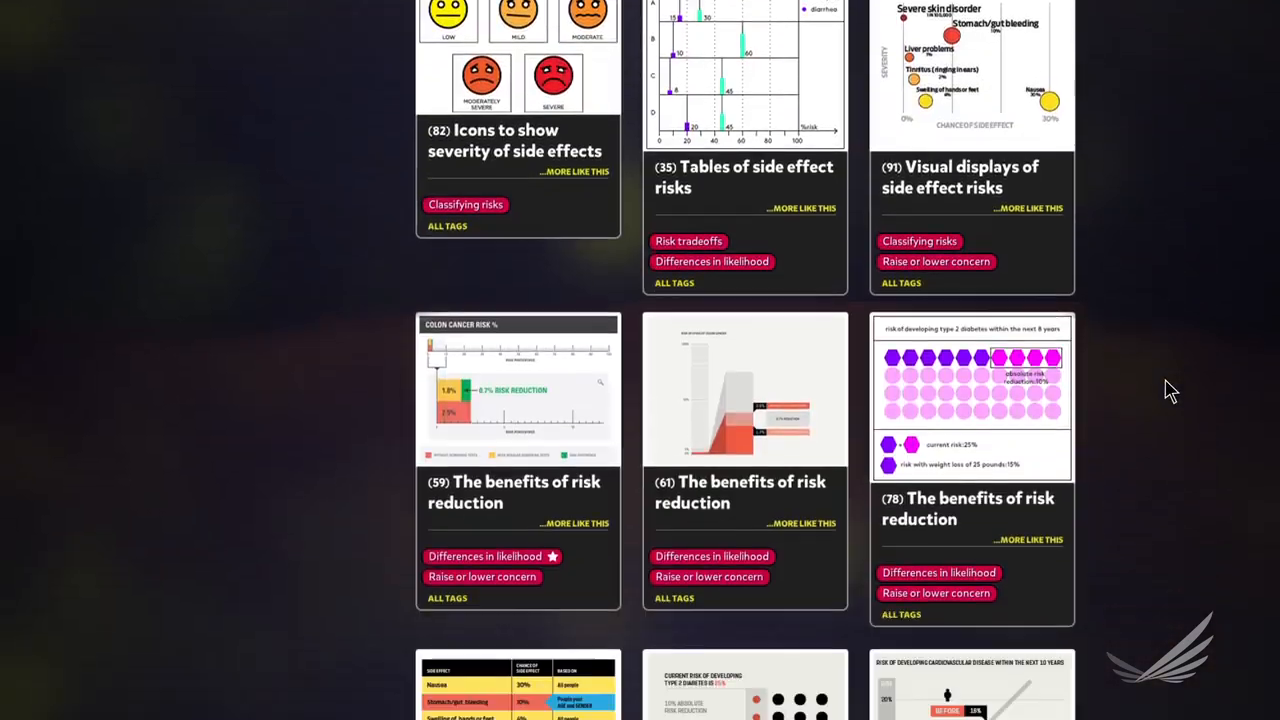
scroll("down", 3)
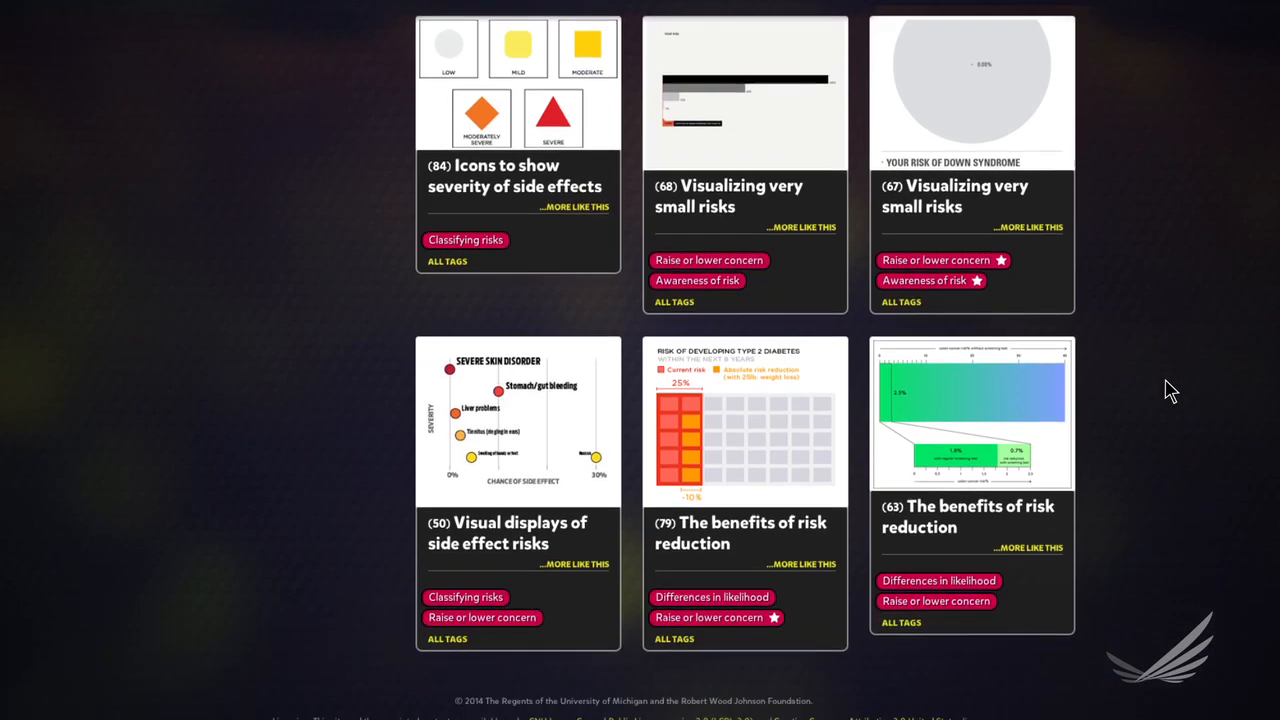
scroll("down", 3)
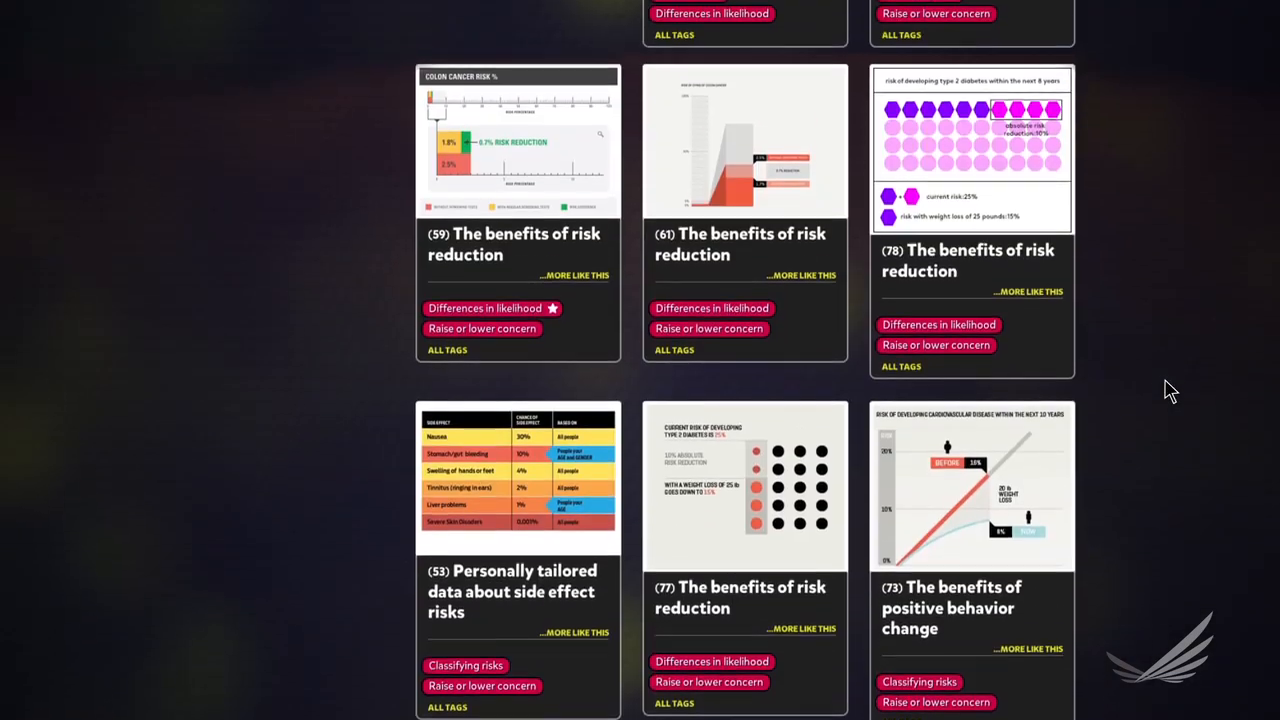